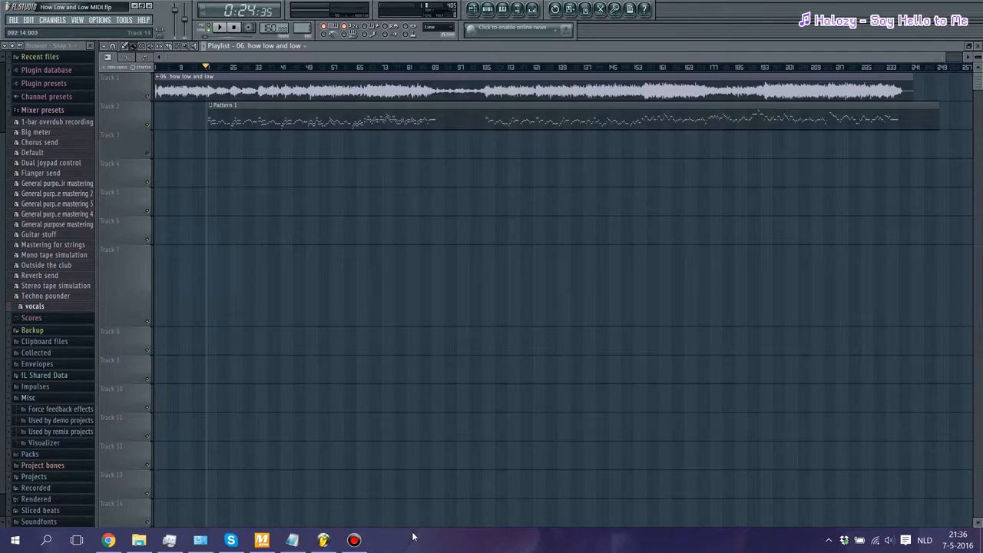
# Switch from the FL Studio playlist to the empty UTAU project.
pyautogui.click(46, 541)
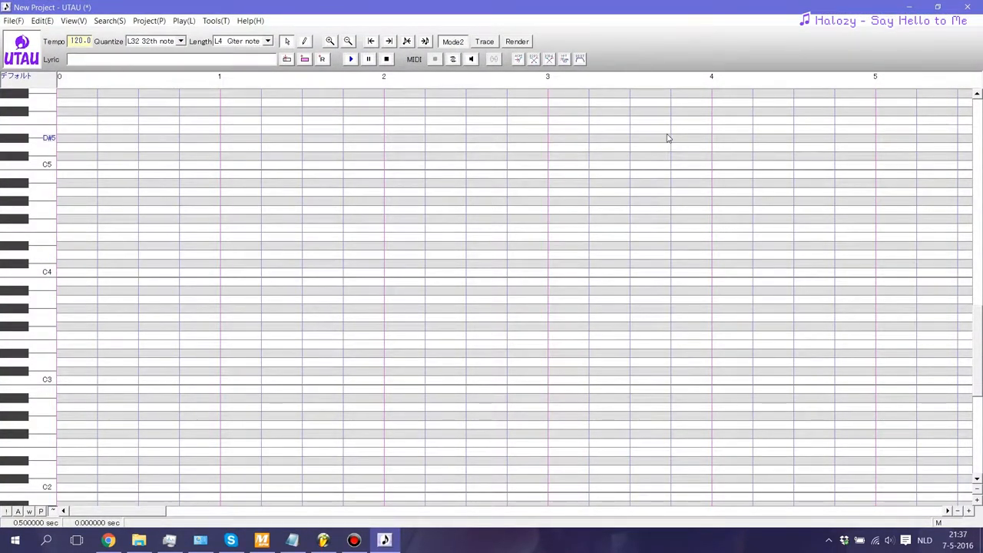
# Import the 'How Low and Low MIDI.mid' file, bringing up the track selection list.
pyautogui.click(12, 22)
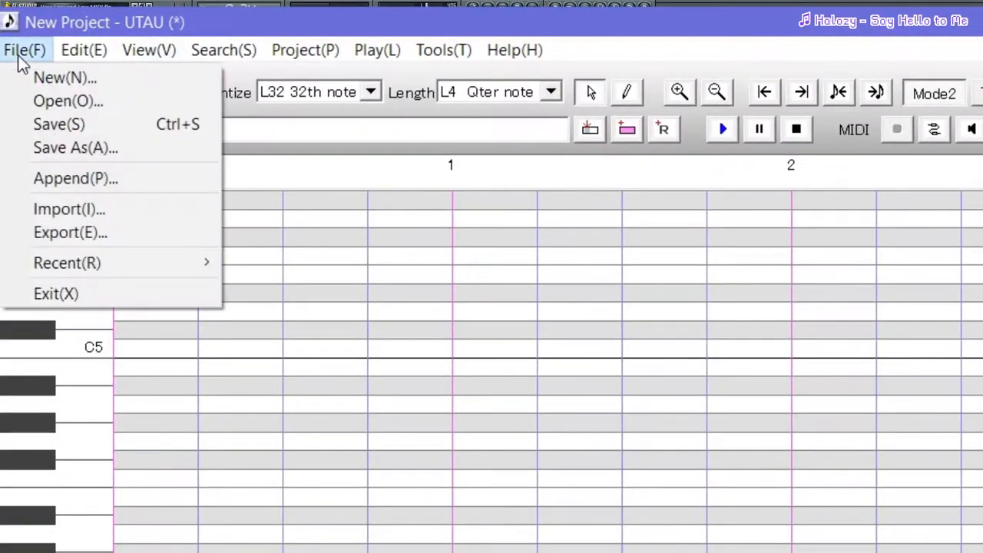
pyautogui.click(67, 209)
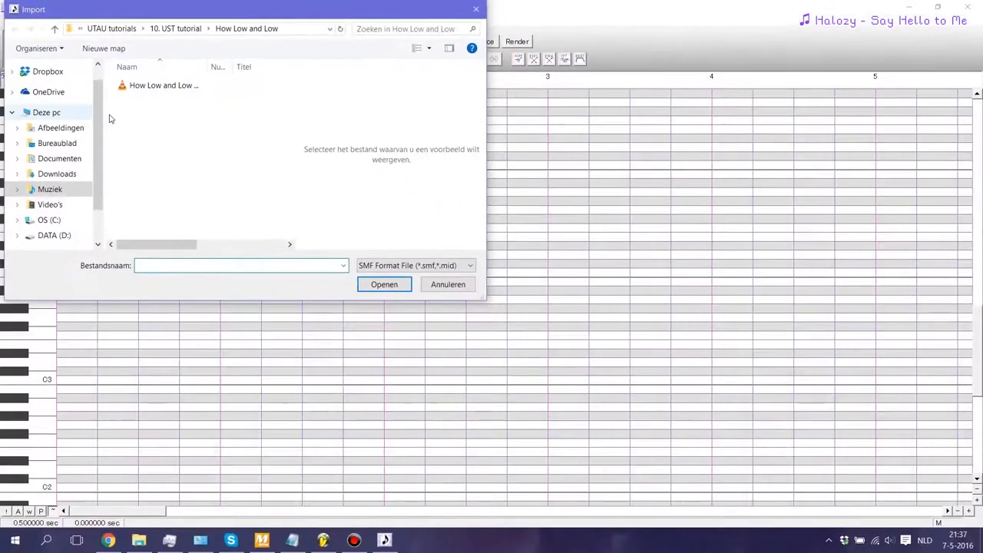
pyautogui.click(163, 86)
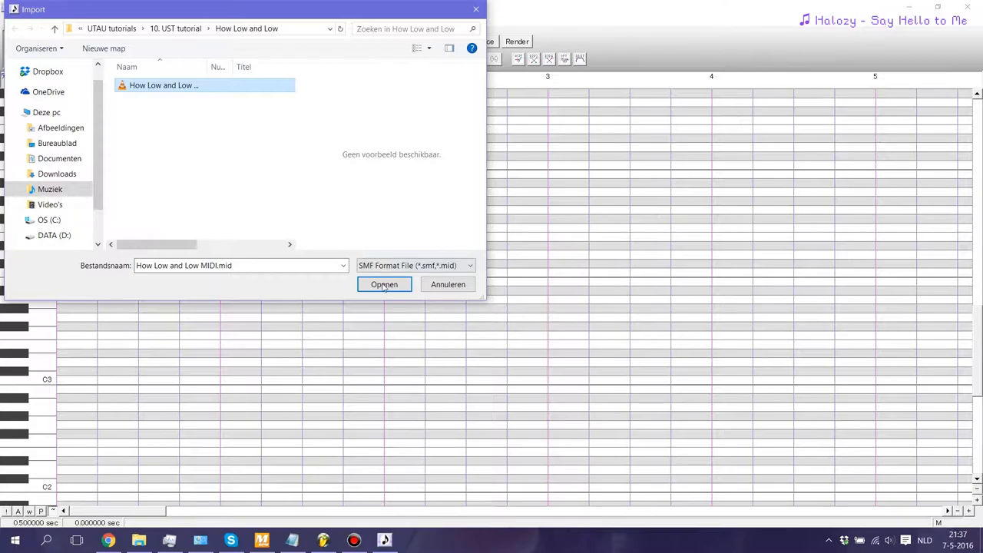
pyautogui.click(384, 284)
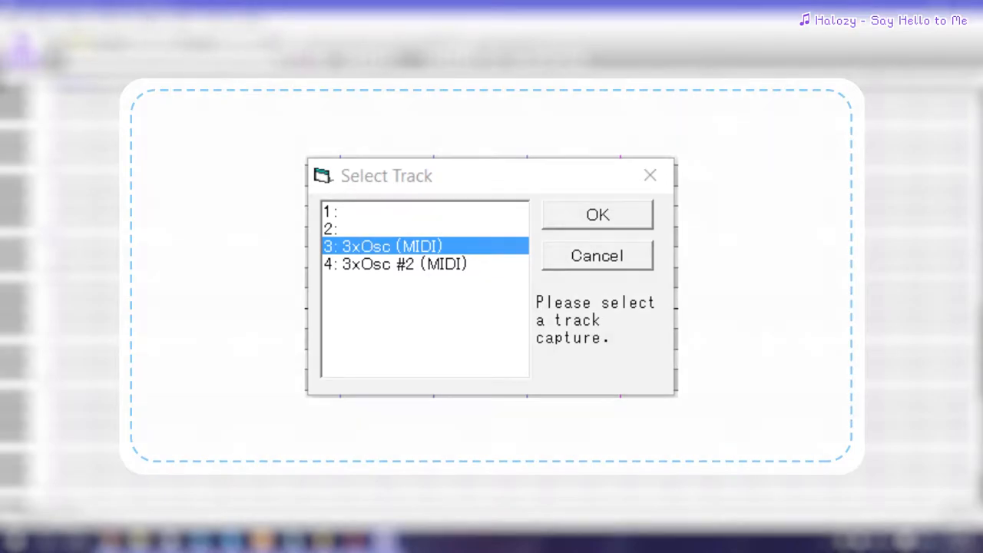
# Import the 3xOsc track and set the project's global tempo to 160.
pyautogui.click(595, 215)
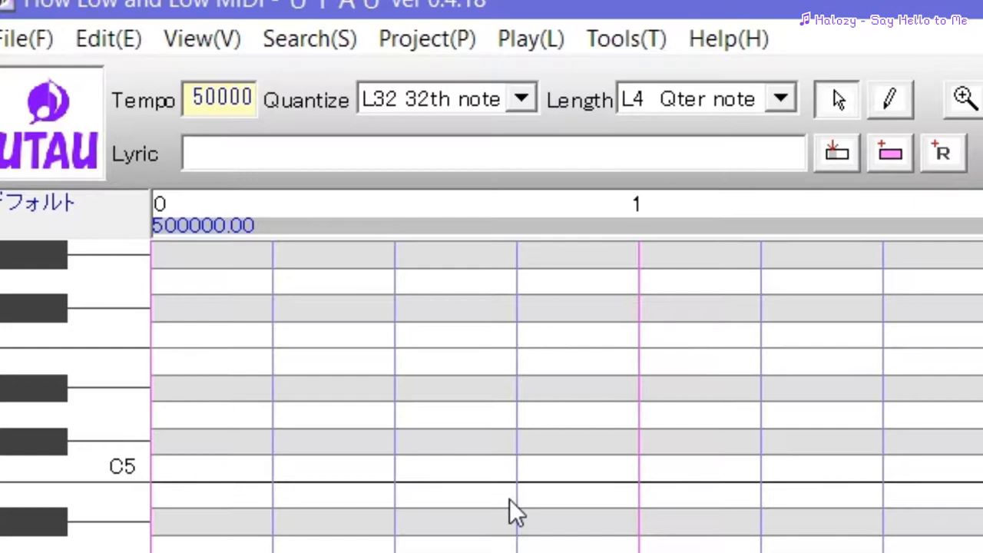
pyautogui.rightClick(203, 224)
pyautogui.write('1')
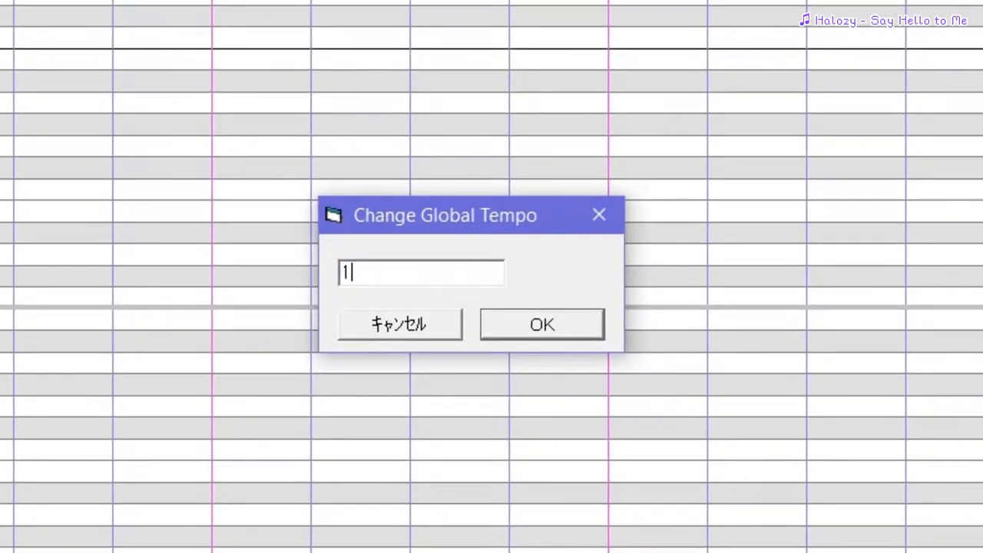
pyautogui.click(541, 323)
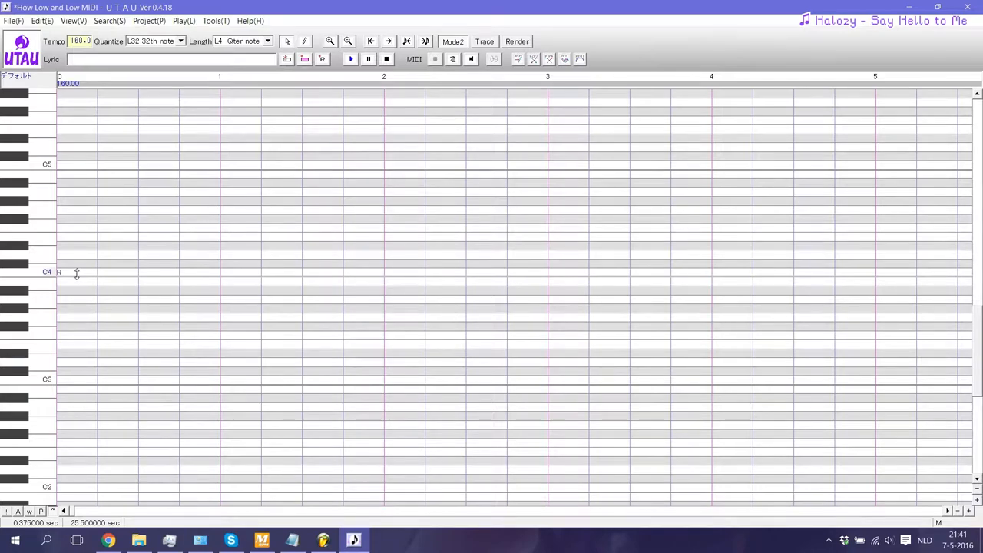
# Apply portamento pitch bends to all selected melody notes.
pyautogui.rightClick(77, 275)
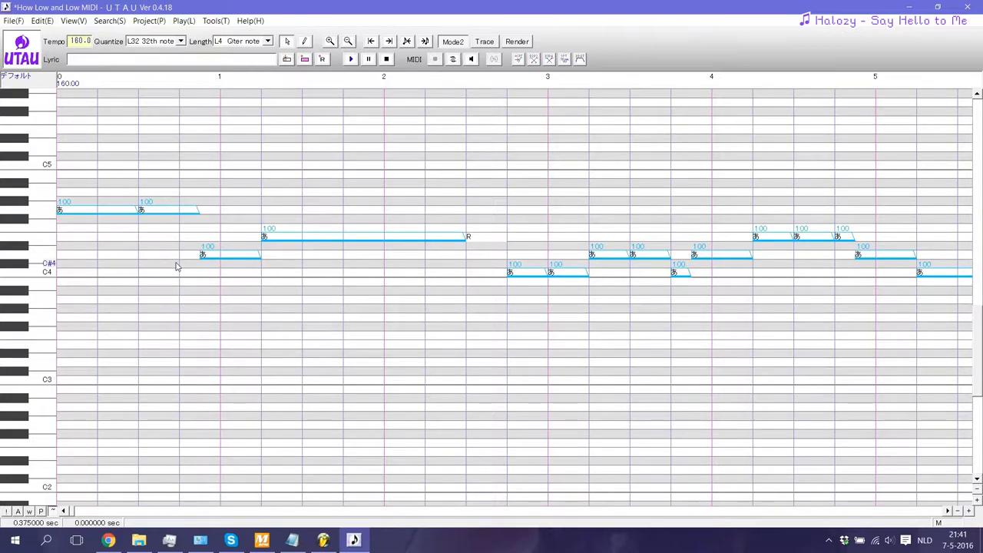
pyautogui.rightClick(175, 267)
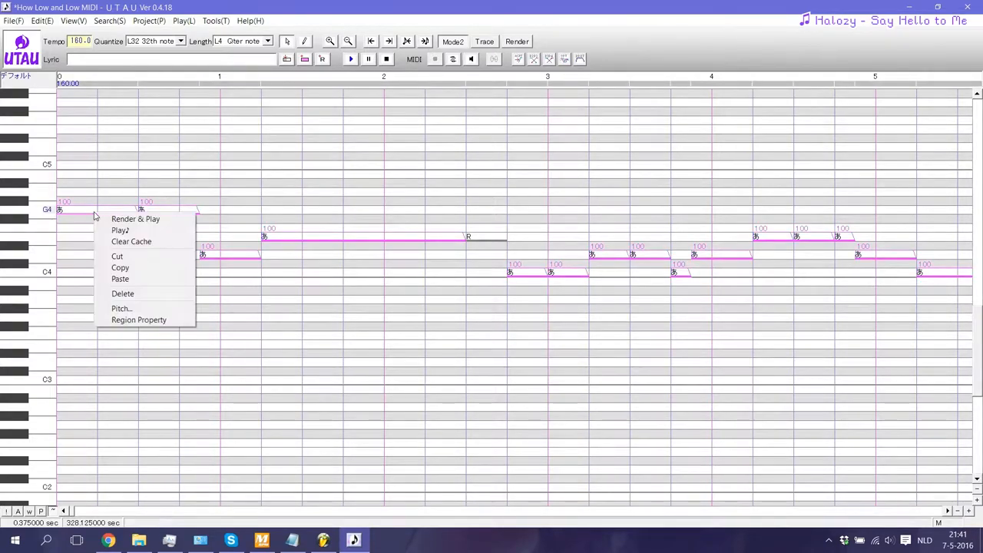
pyautogui.click(120, 307)
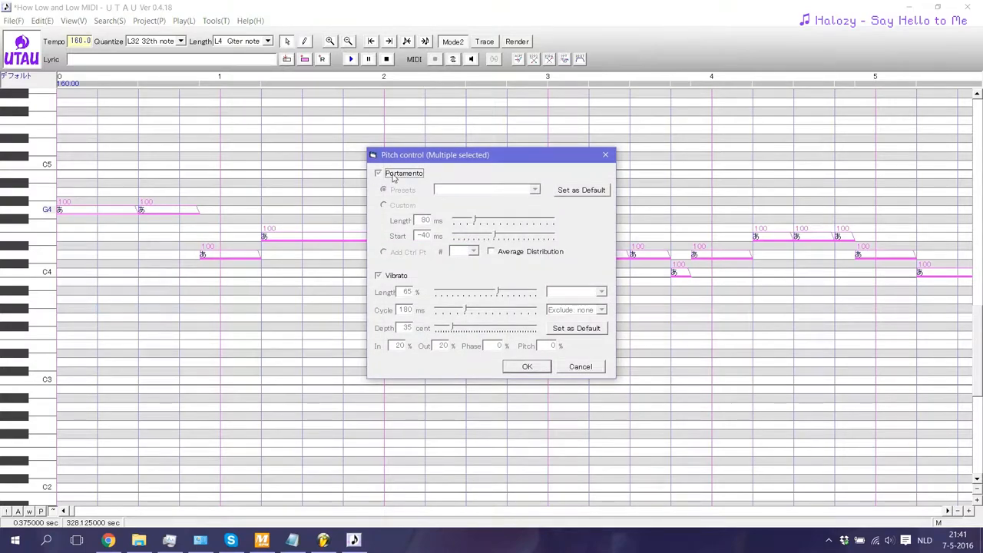
pyautogui.click(527, 365)
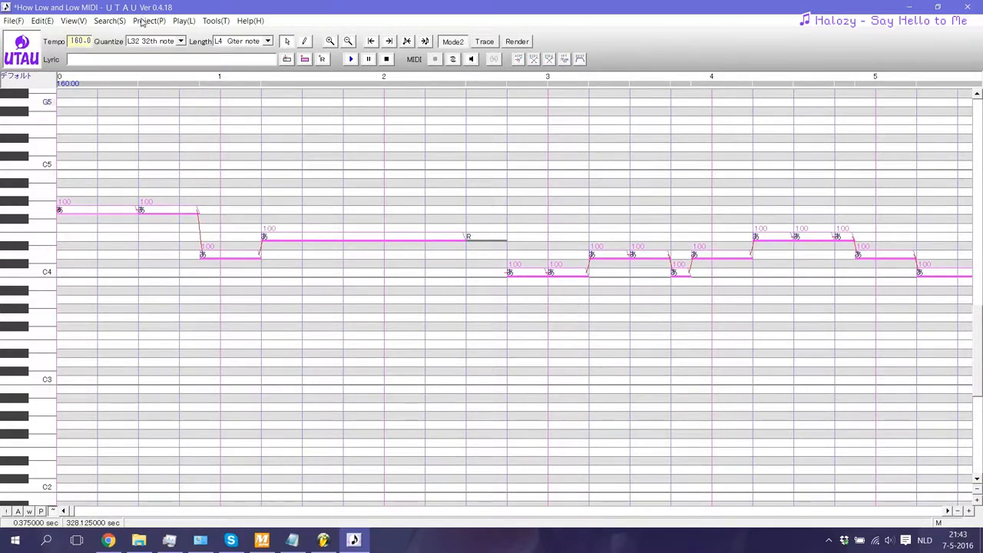
# Set the project voicebank to Fushi Murasaki VIOLET in Project Configurations.
pyautogui.click(149, 21)
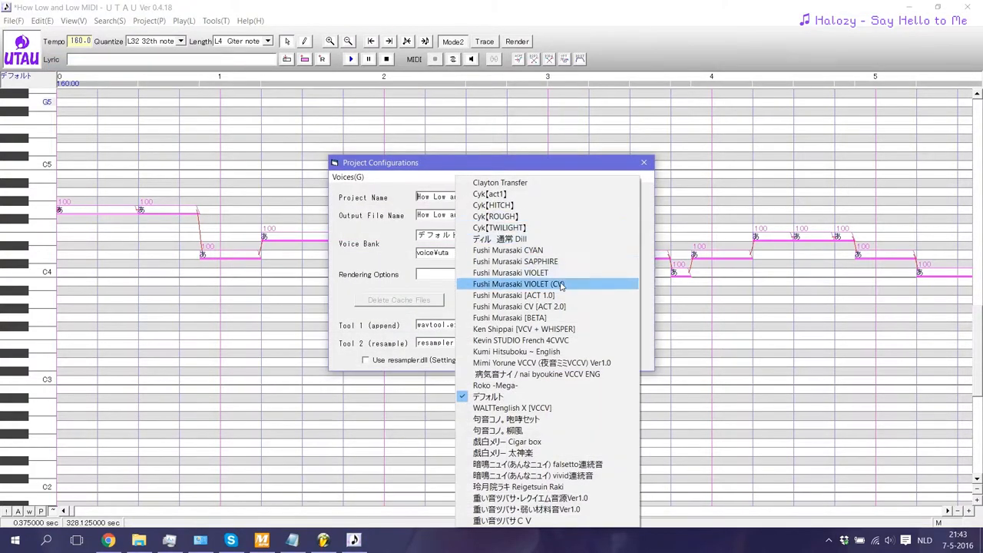
pyautogui.click(513, 284)
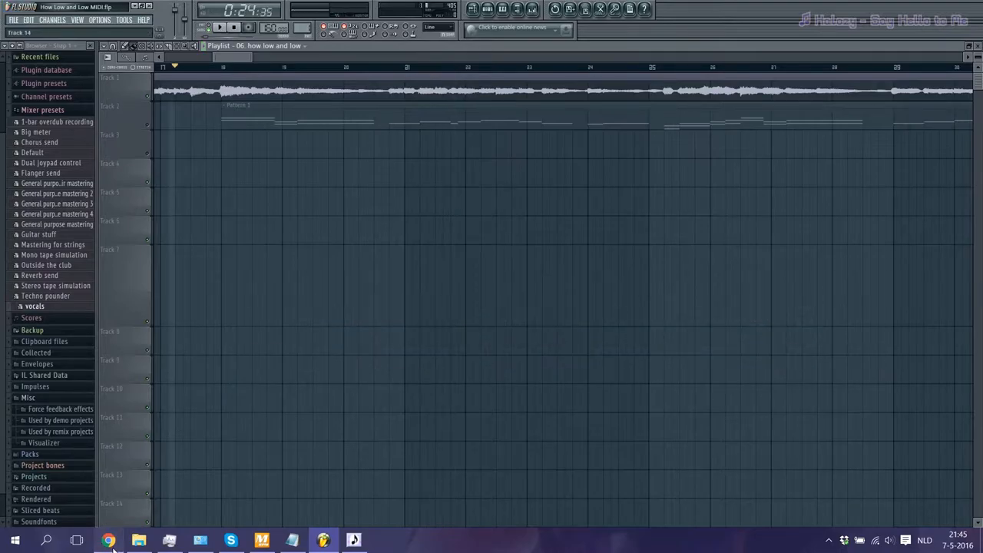
# Play the How low and low reference video in Chrome, then return to UTAU.
pyautogui.click(109, 541)
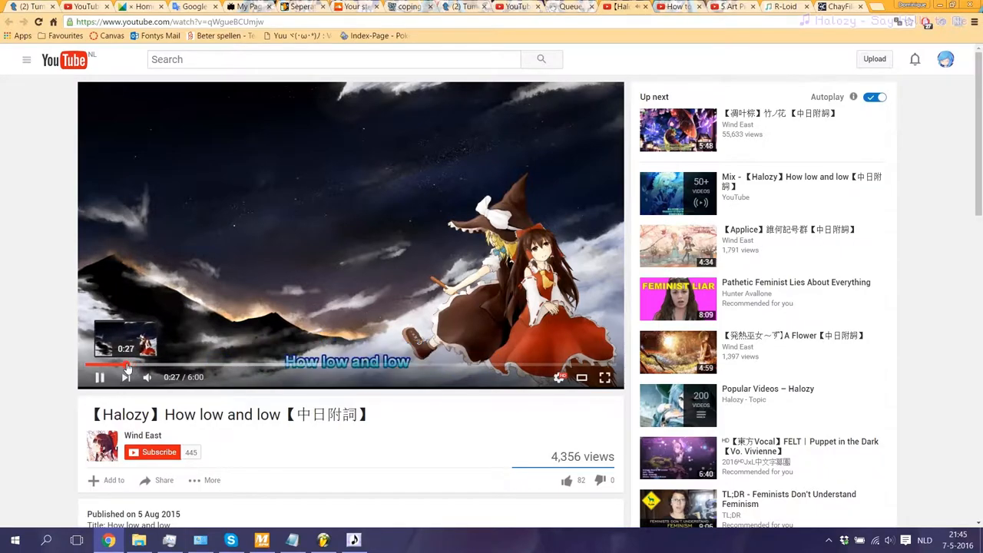
pyautogui.moveTo(40, 405)
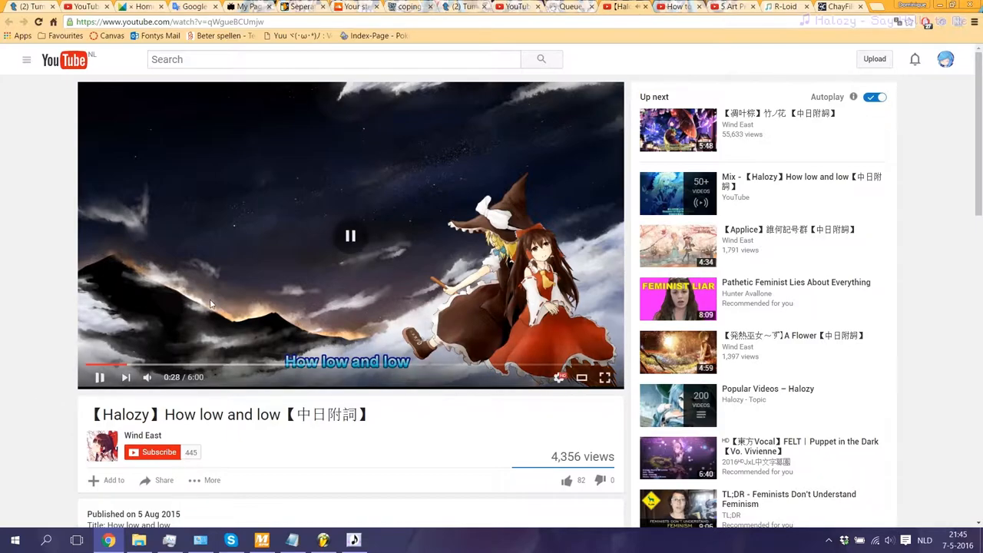
pyautogui.click(353, 541)
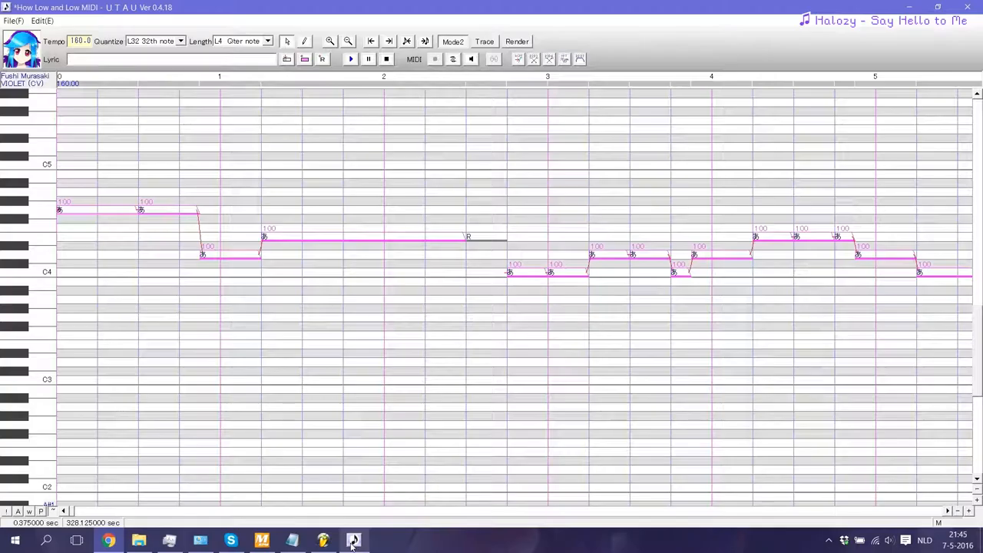
# Enter the romanized opening lyrics in UTAU while listening to the restarted reference video.
pyautogui.click(353, 540)
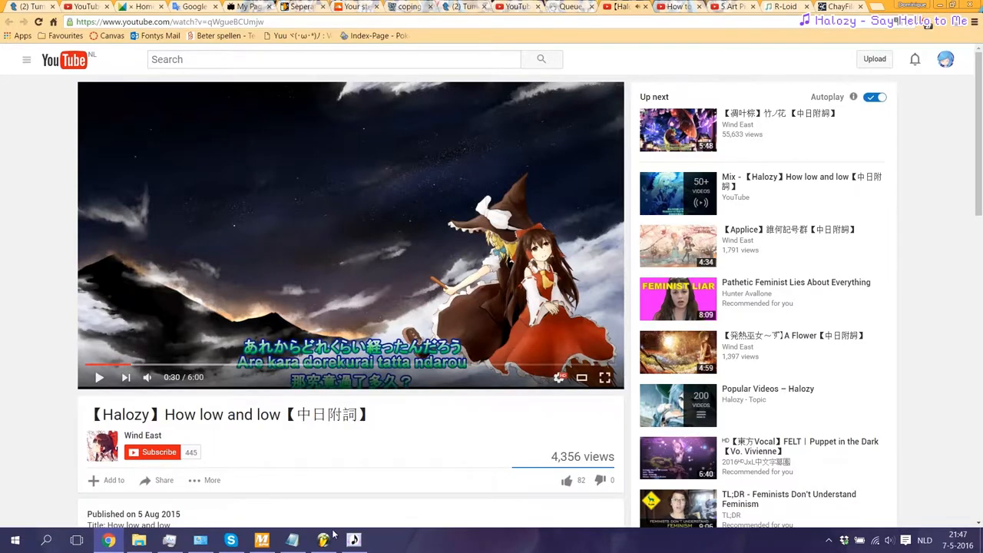
pyautogui.click(353, 540)
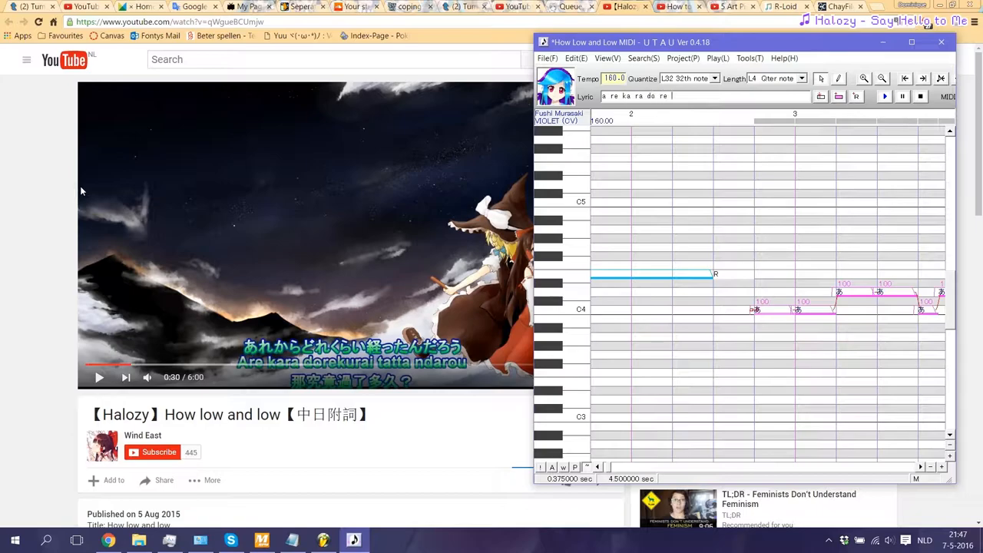
pyautogui.click(911, 43)
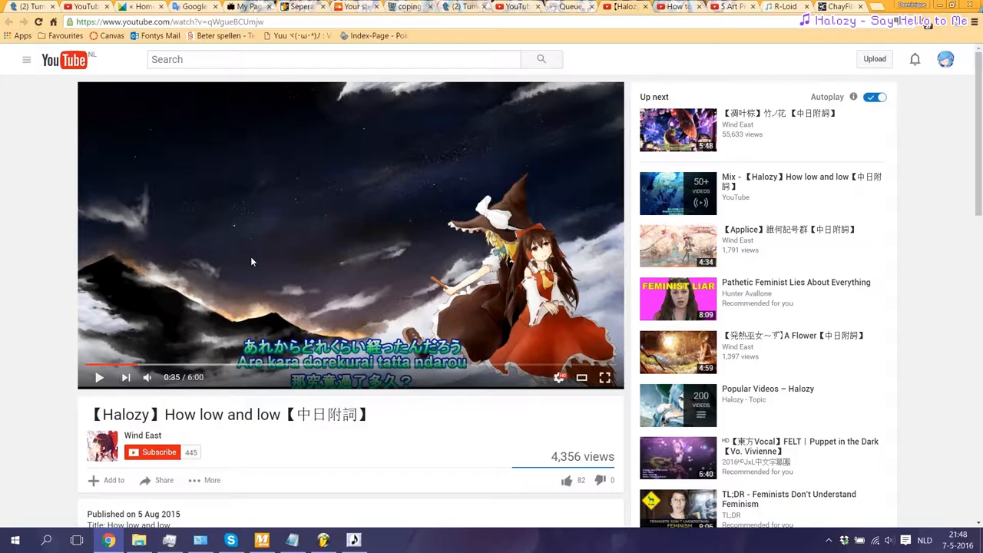
# Lower the short note just before bar 6 by a semitone and type the next lyric line.
pyautogui.click(353, 540)
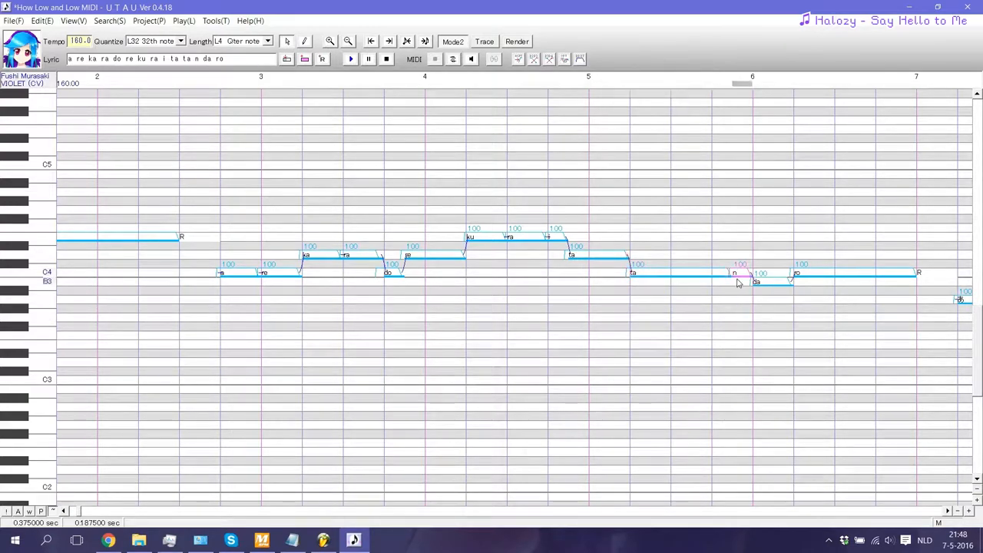
pyautogui.moveTo(734, 273); pyautogui.dragTo(738, 299)
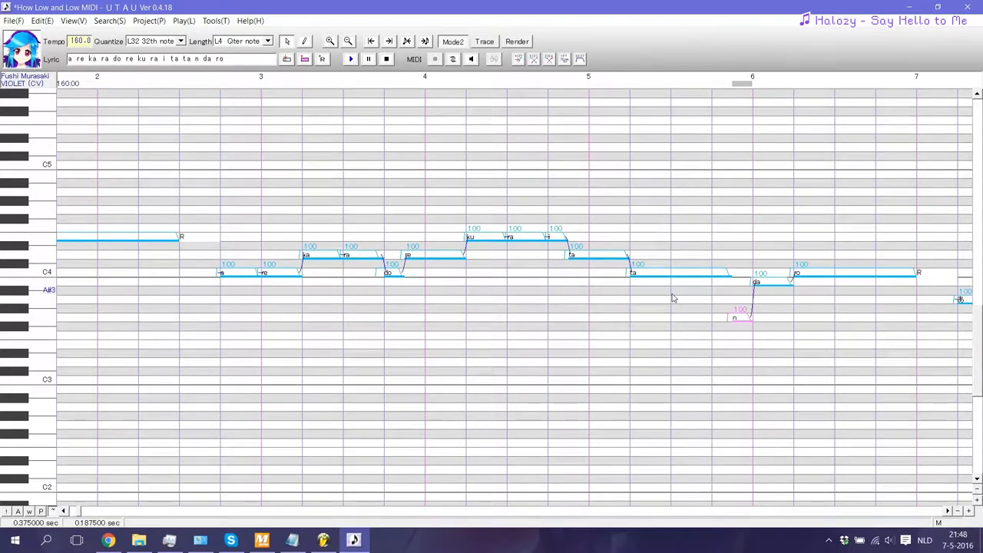
pyautogui.moveTo(844, 267)
pyautogui.write('mu ka shi a na ta to mi o ro shi ta ma')
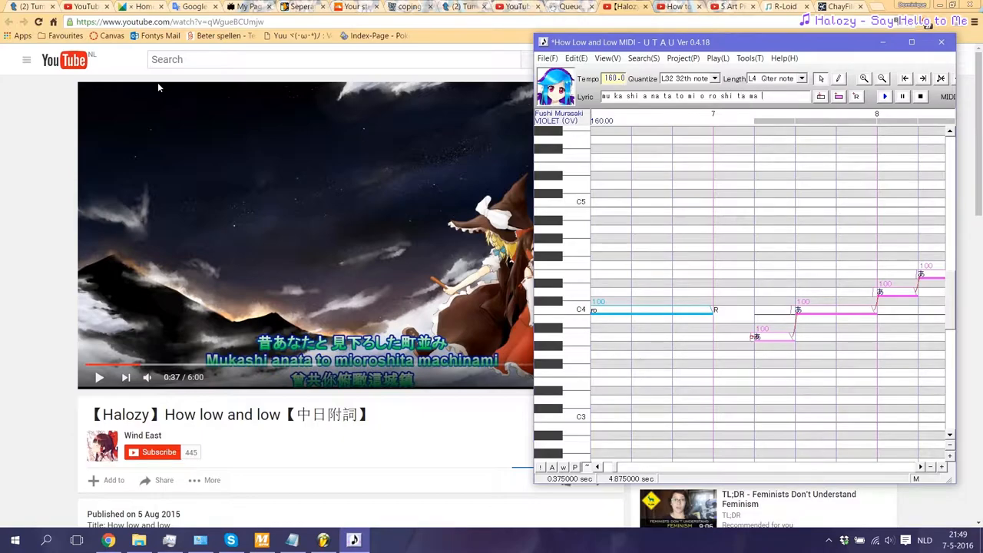
# Apply the second lyric line to the notes from bar 7 and scroll through the song against the video.
pyautogui.click(912, 43)
pyautogui.write(' chi na mi')
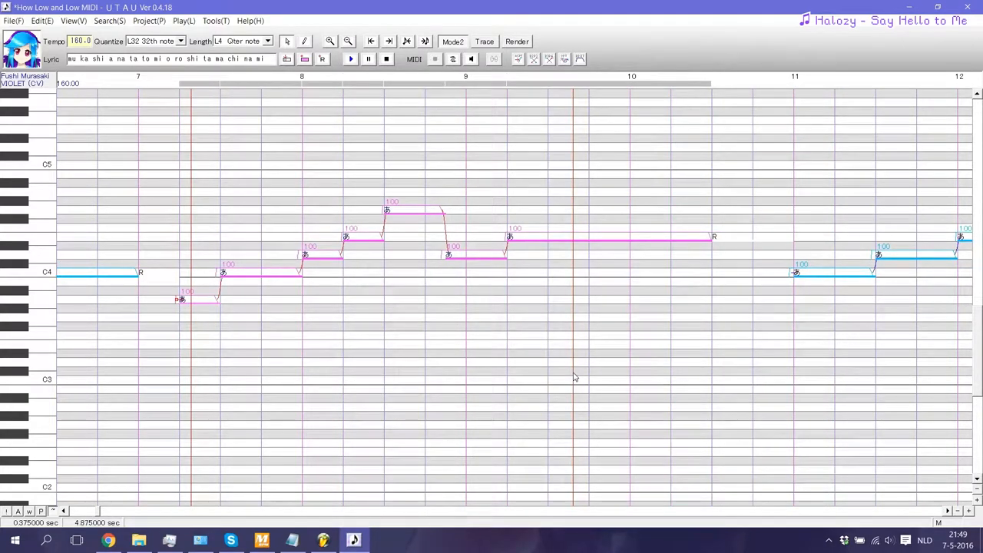
pyautogui.hscroll(3)
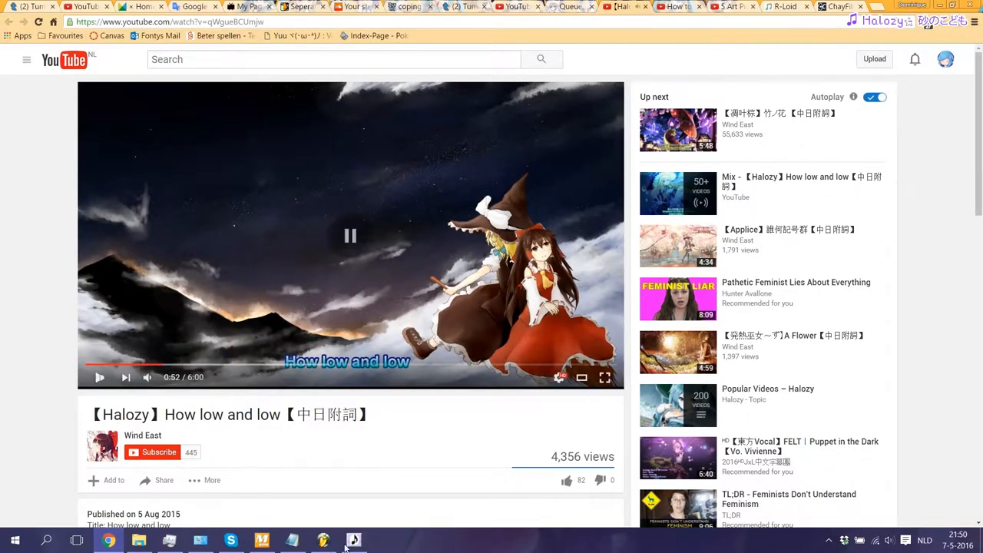
pyautogui.click(353, 541)
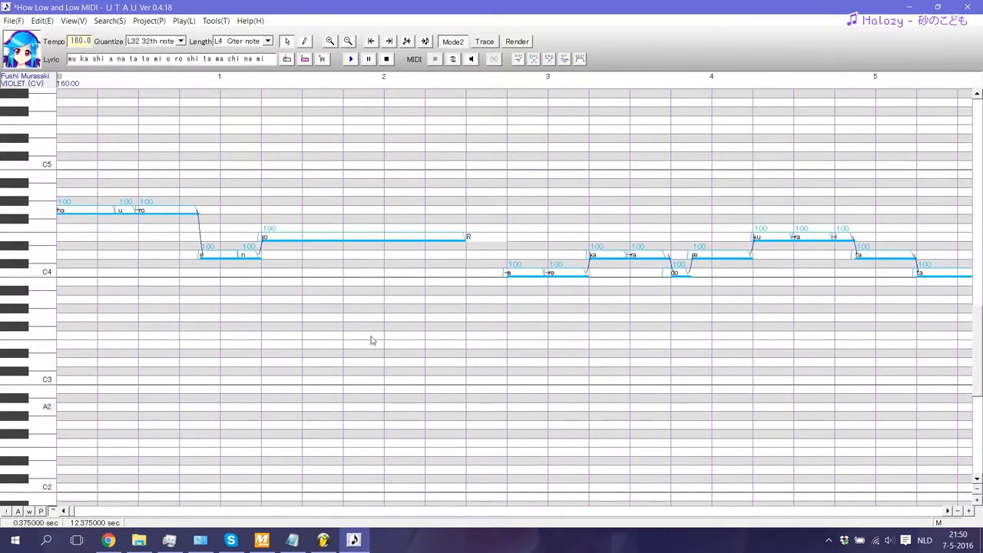
pyautogui.click(215, 22)
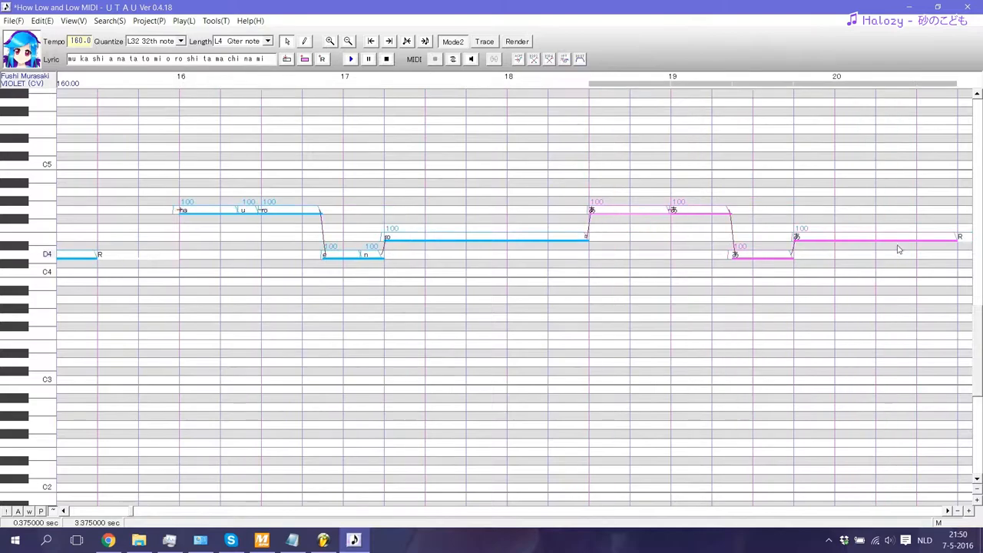
# Copy the selected notes and open Main.ust with its Japanese kana lyrics.
pyautogui.rightClick(900, 249)
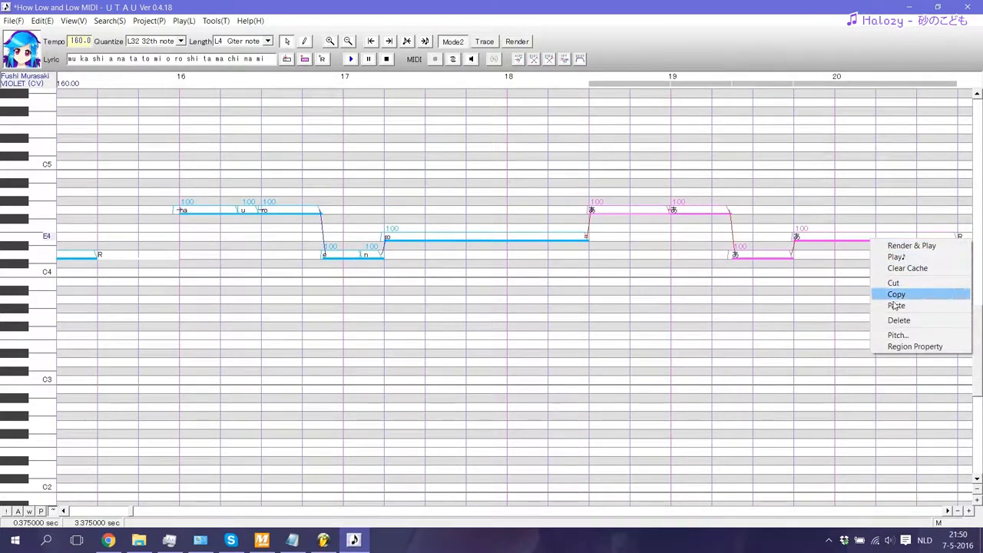
pyautogui.click(897, 304)
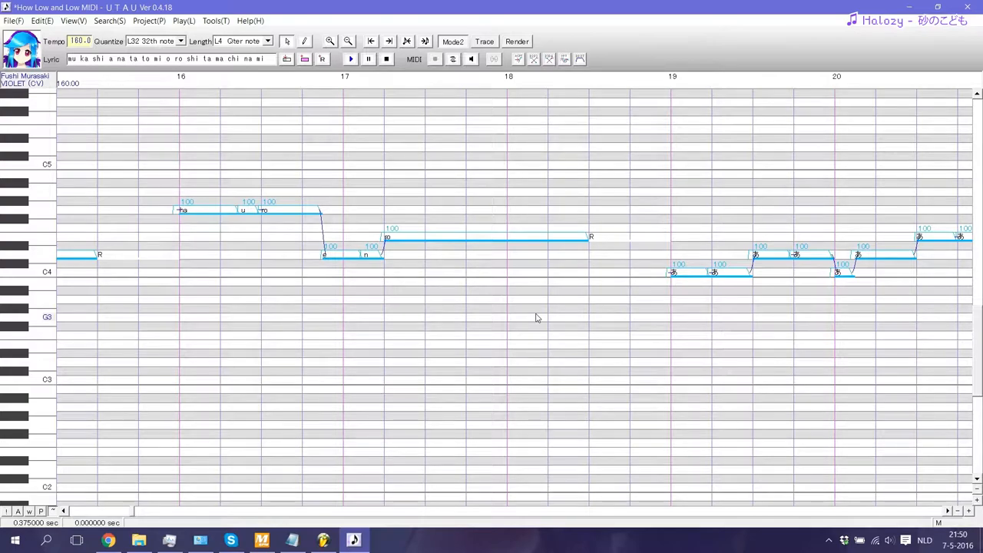
pyautogui.moveTo(665, 321)
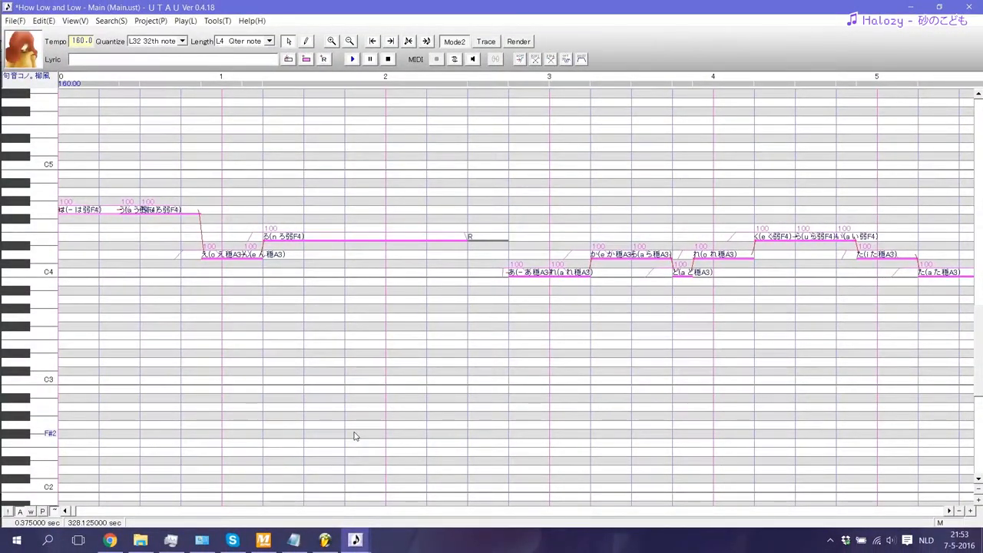
pyautogui.click(517, 40)
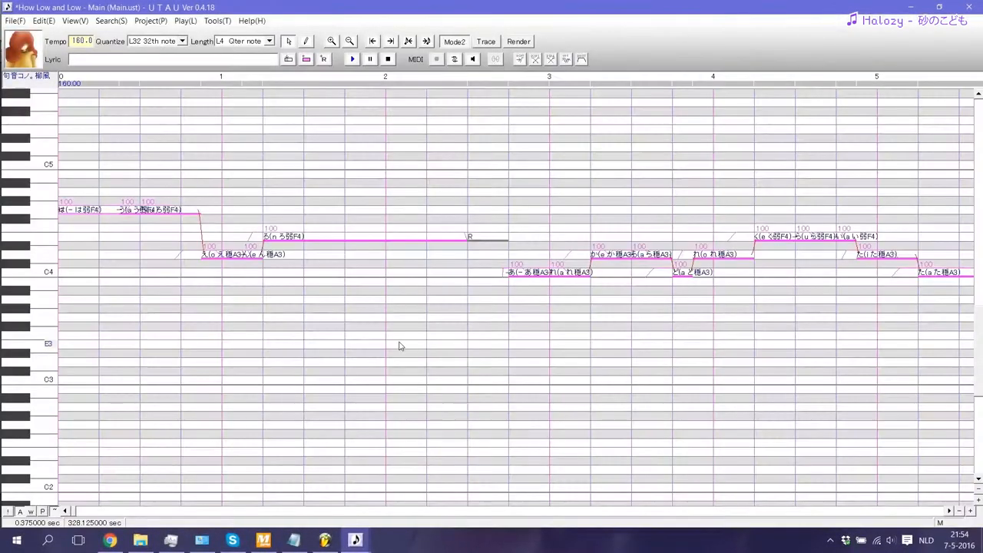
# Render the main vocal to Main.wav in the How Low and Low folder.
pyautogui.click(518, 41)
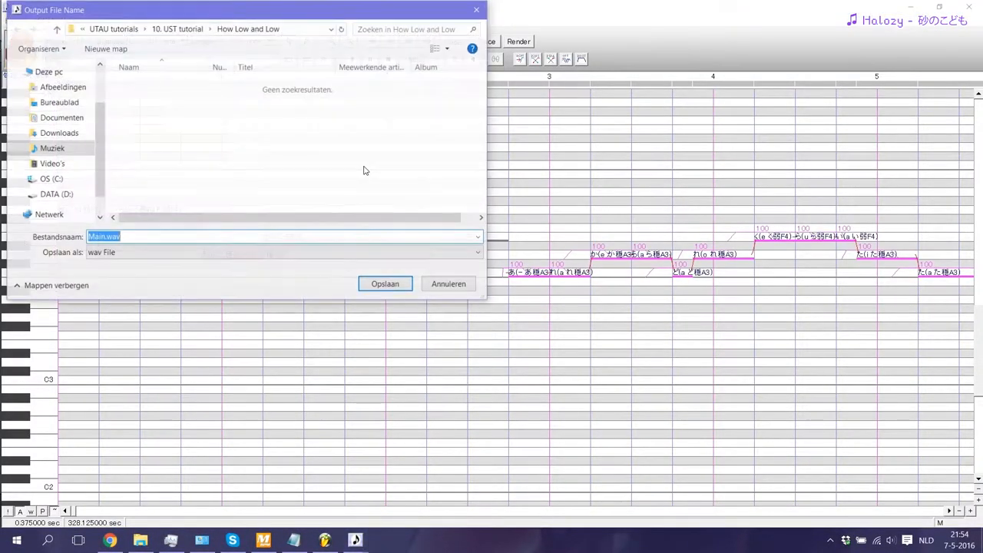
pyautogui.click(383, 283)
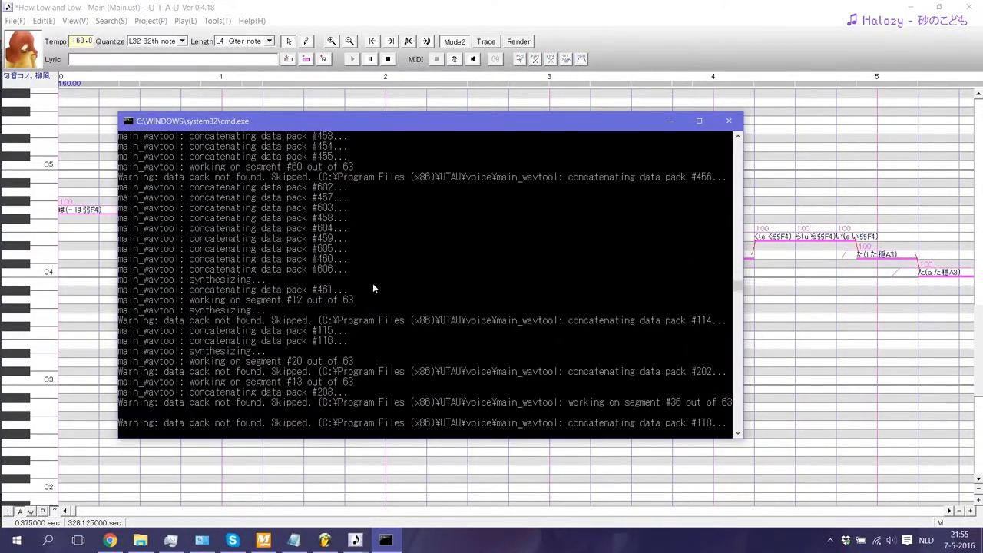
pyautogui.click(728, 119)
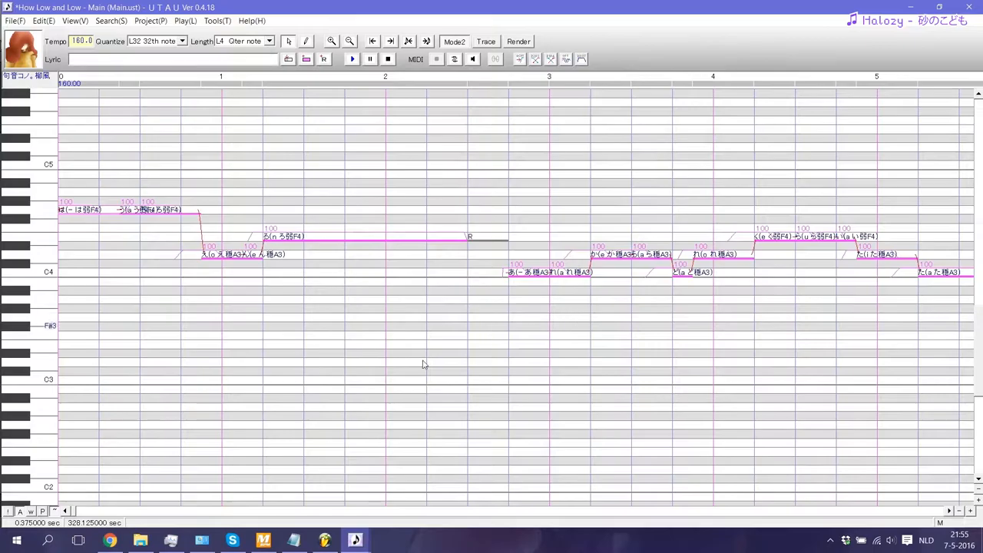
# Locate the rendered Main.wav in the How Low and Low folder and select it.
pyautogui.click(324, 541)
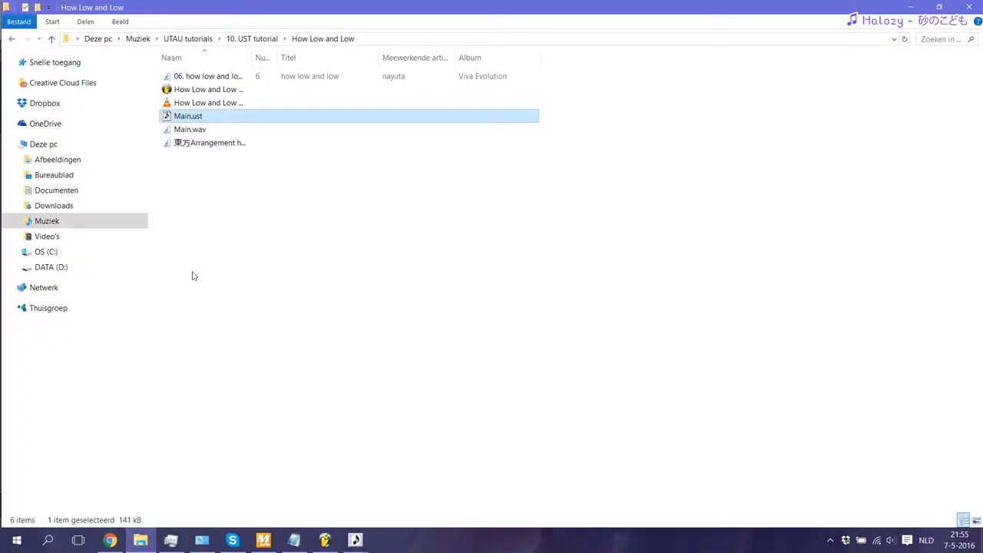
pyautogui.click(191, 128)
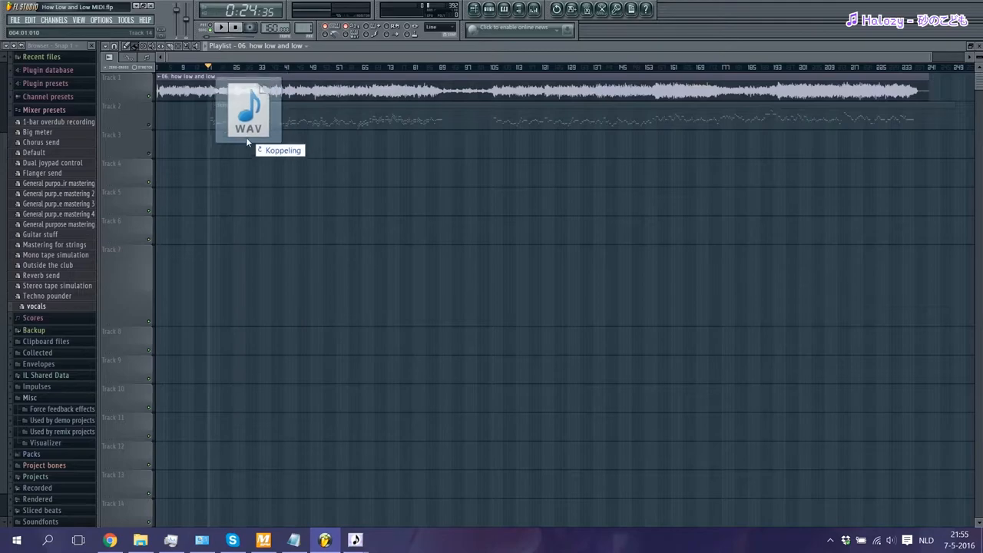
# Place Main.wav on an empty playlist track beside the original song.
pyautogui.moveTo(249, 111); pyautogui.dragTo(254, 151)
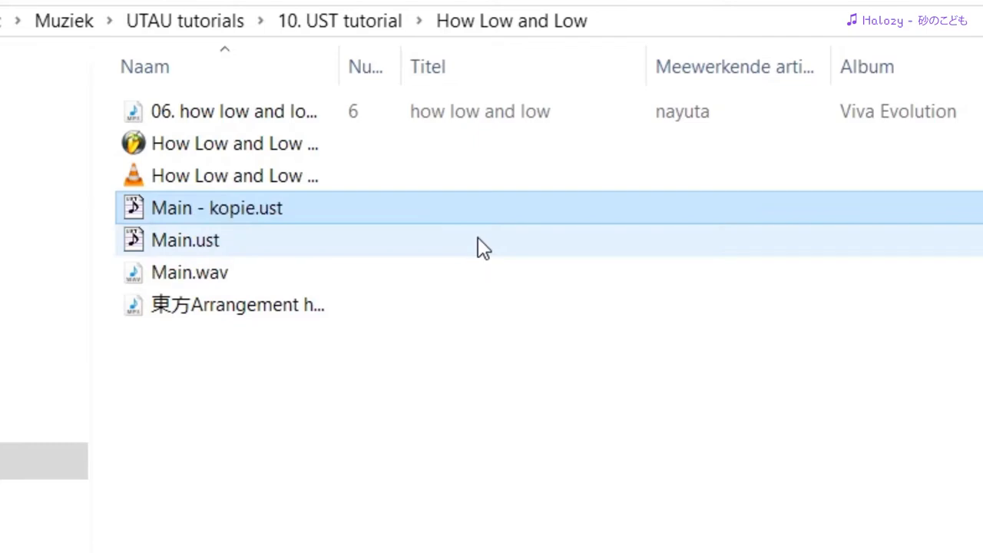
# Rename the copied UST to harms.ust and load it into UTAU.
pyautogui.click(216, 208)
pyautogui.write('harms')
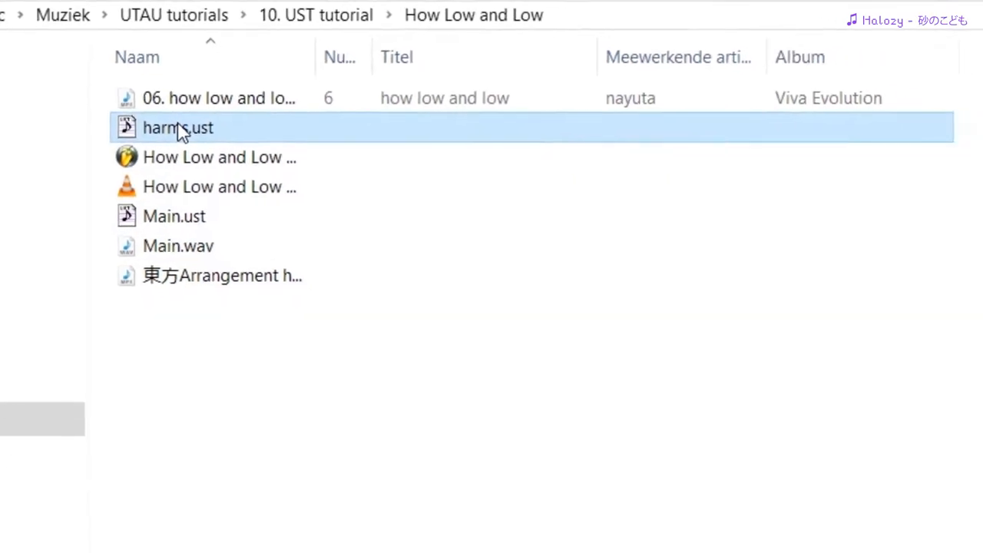
pyautogui.doubleClick(178, 128)
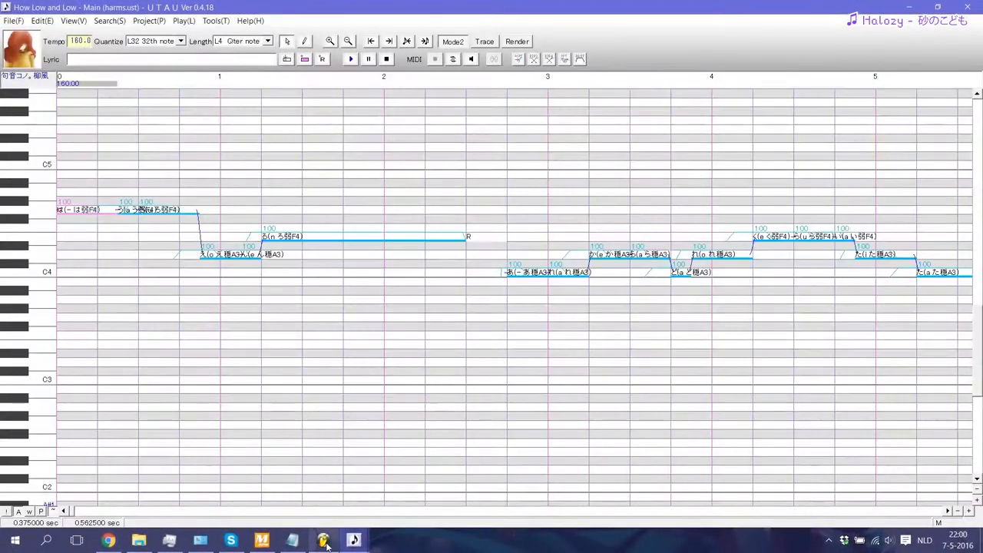
pyautogui.click(323, 540)
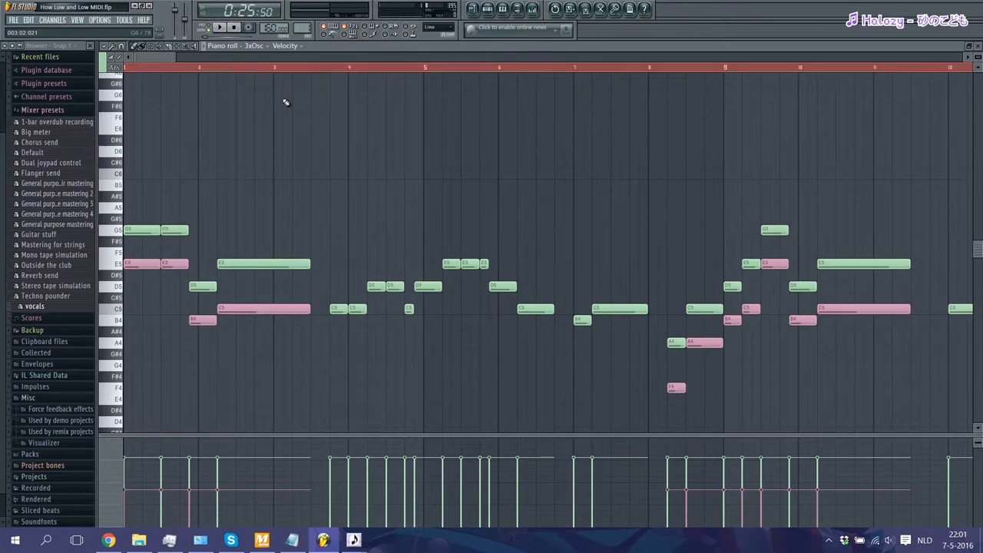
pyautogui.moveTo(660, 183)
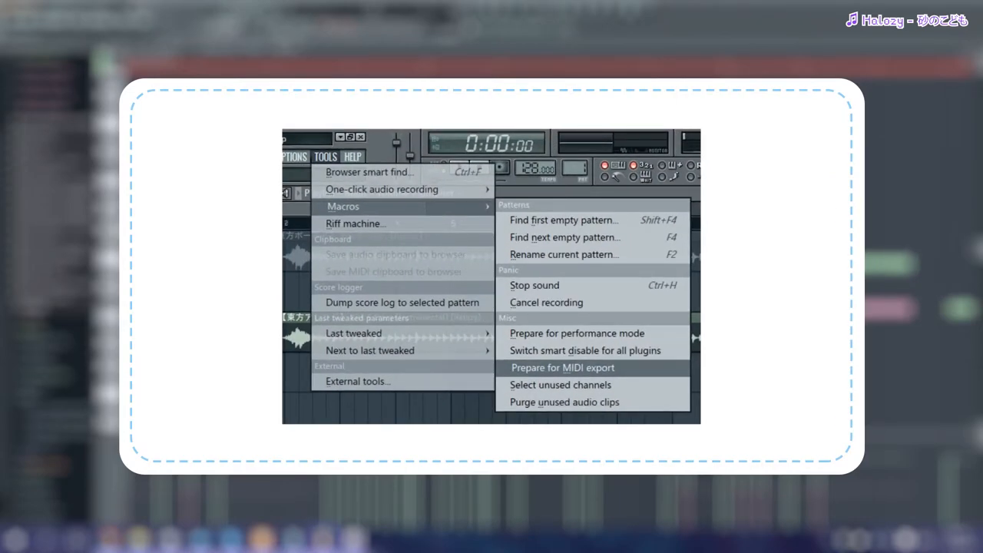
pyautogui.click(562, 367)
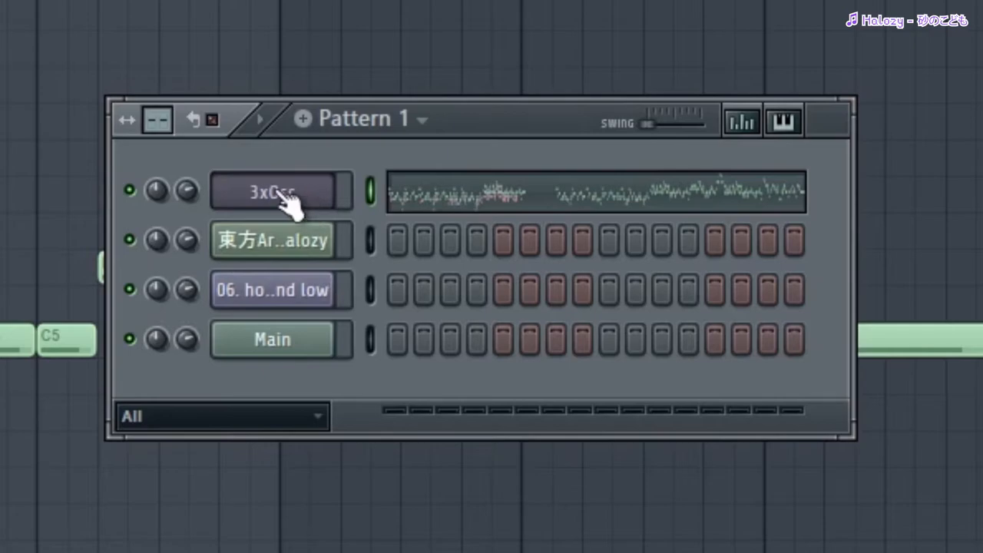
pyautogui.rightClick(270, 190)
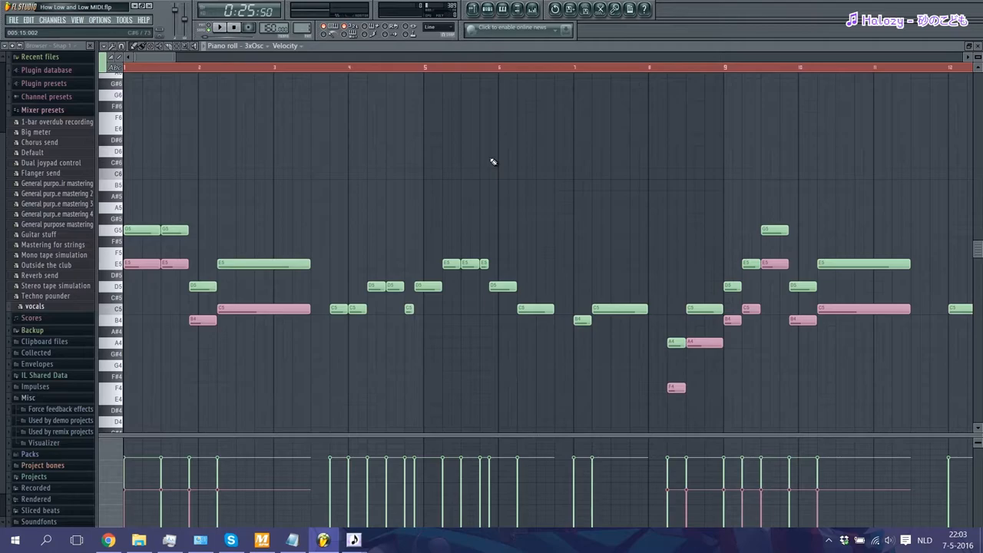
pyautogui.moveTo(497, 145)
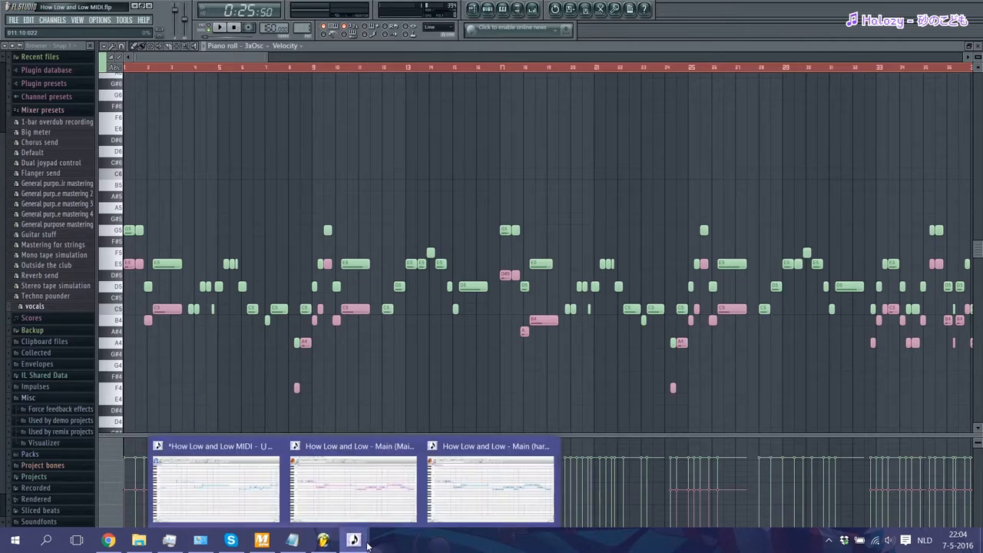
pyautogui.click(353, 540)
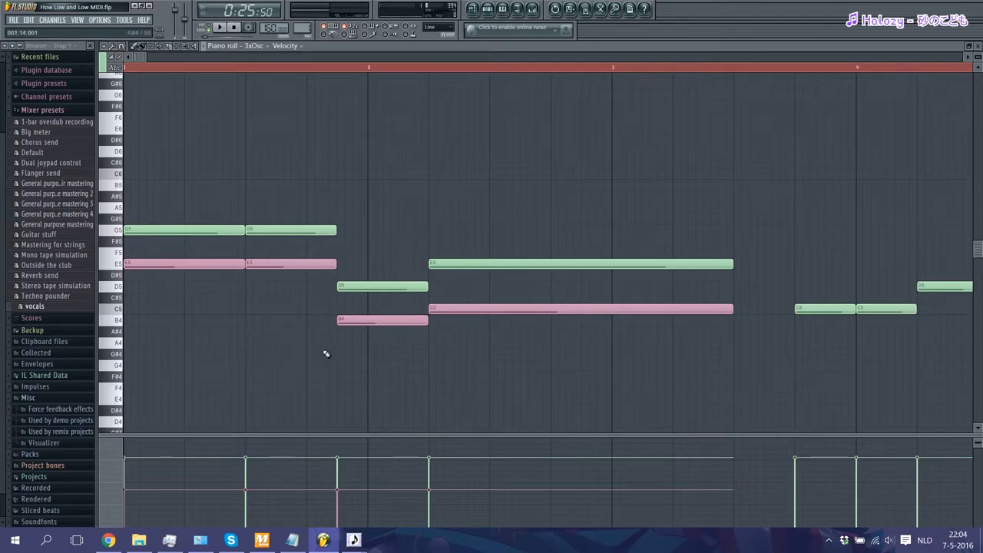
pyautogui.moveTo(258, 256)
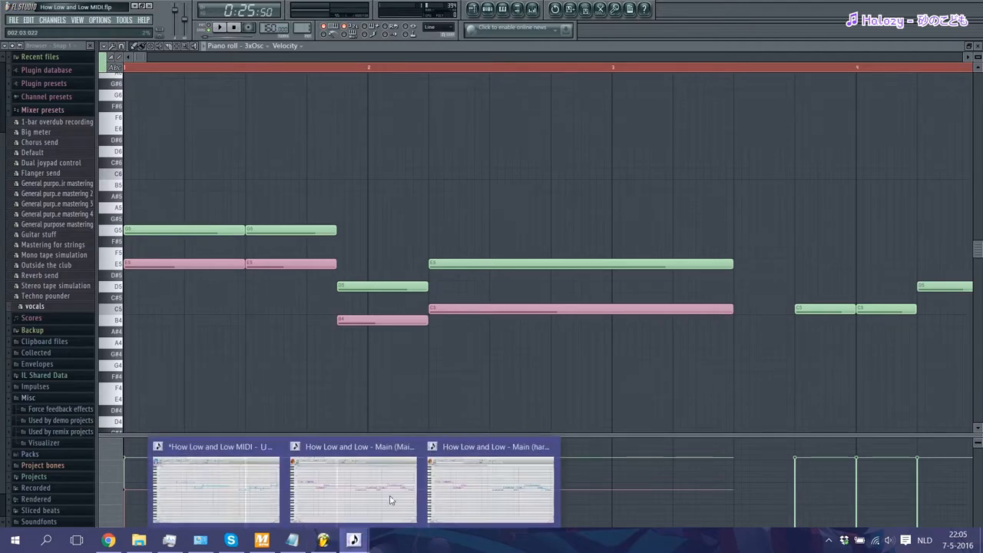
pyautogui.click(353, 491)
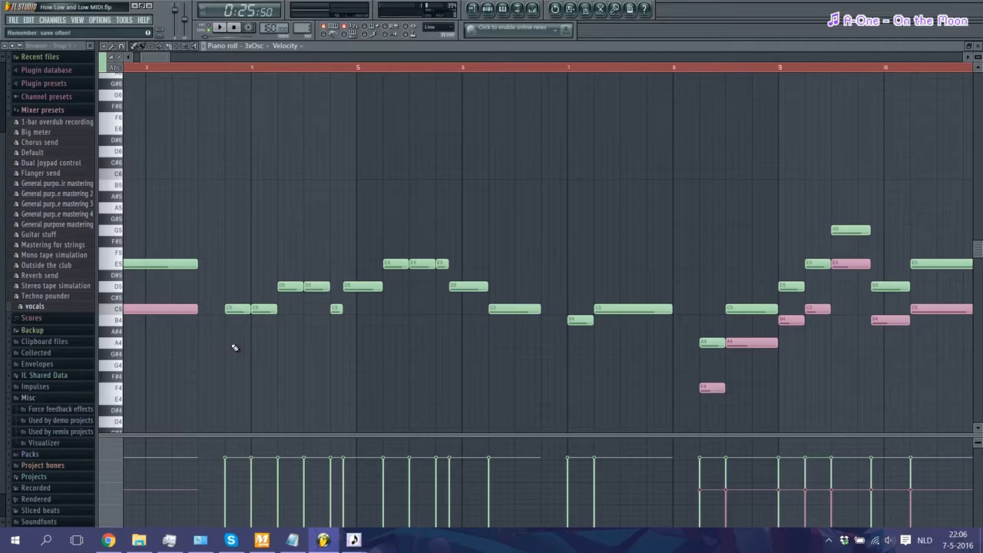
pyautogui.click(353, 540)
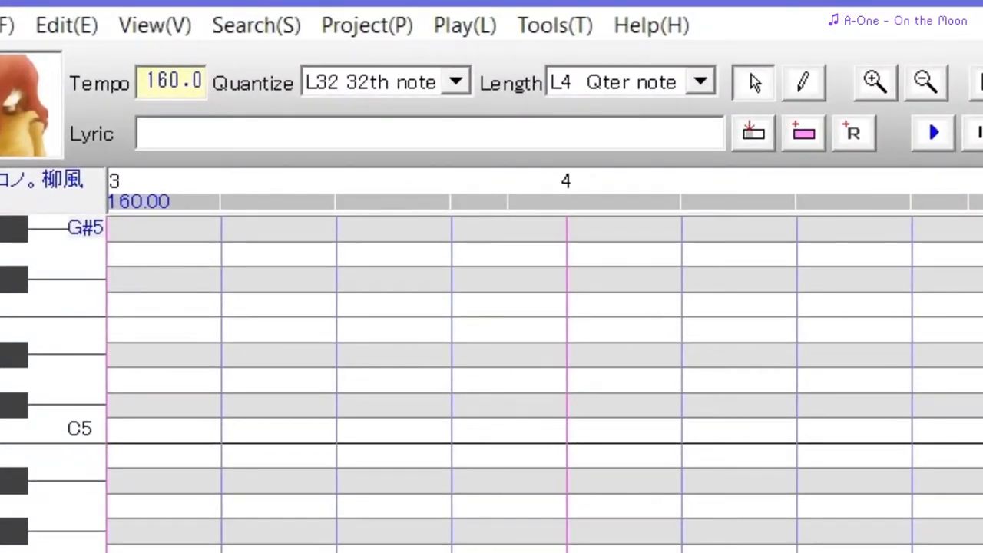
# Enter R lyrics for the bar 3-7 notes and paste them to make those notes rests.
pyautogui.write('R R R R R R R R R R R R R R R R R R R')
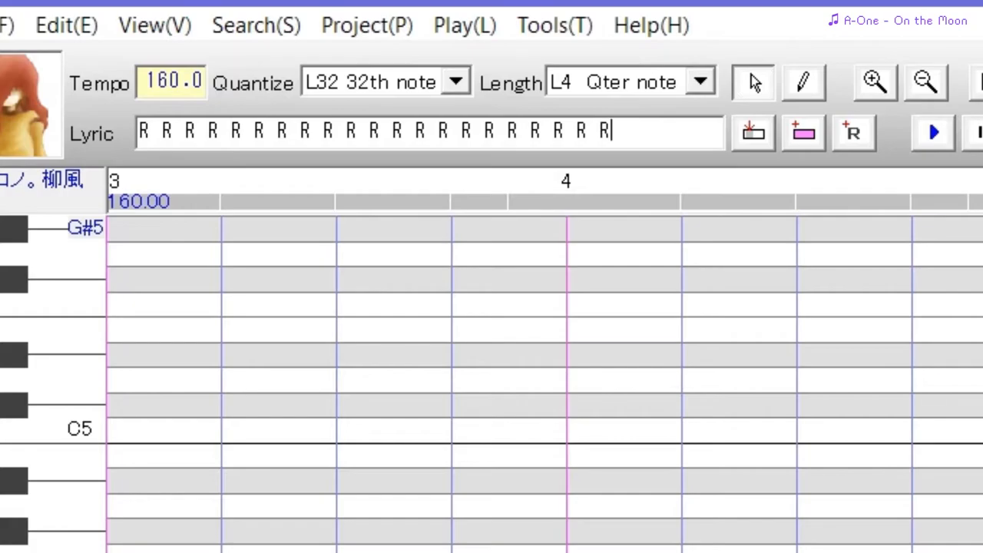
pyautogui.write('R R')
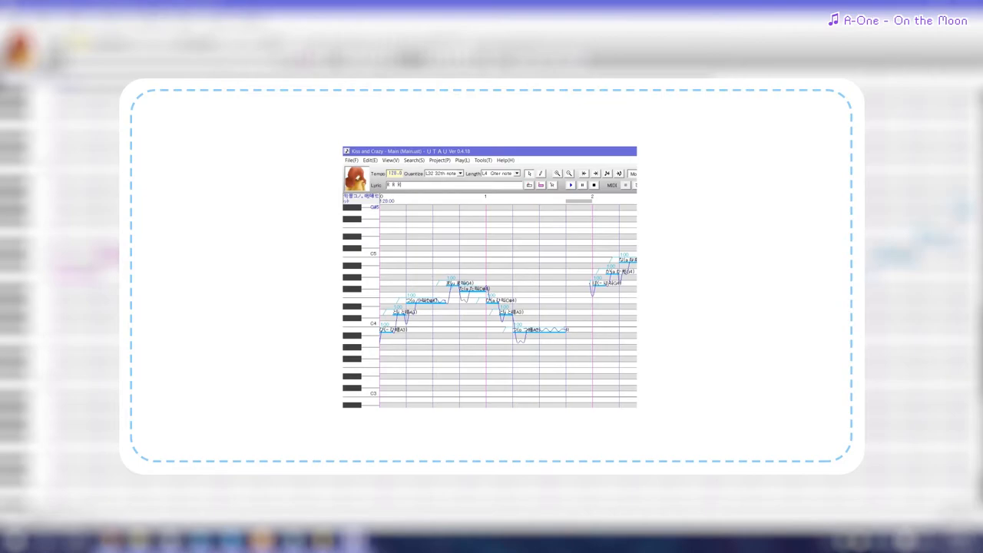
pyautogui.write('R R R R R R R R R R R R R R R')
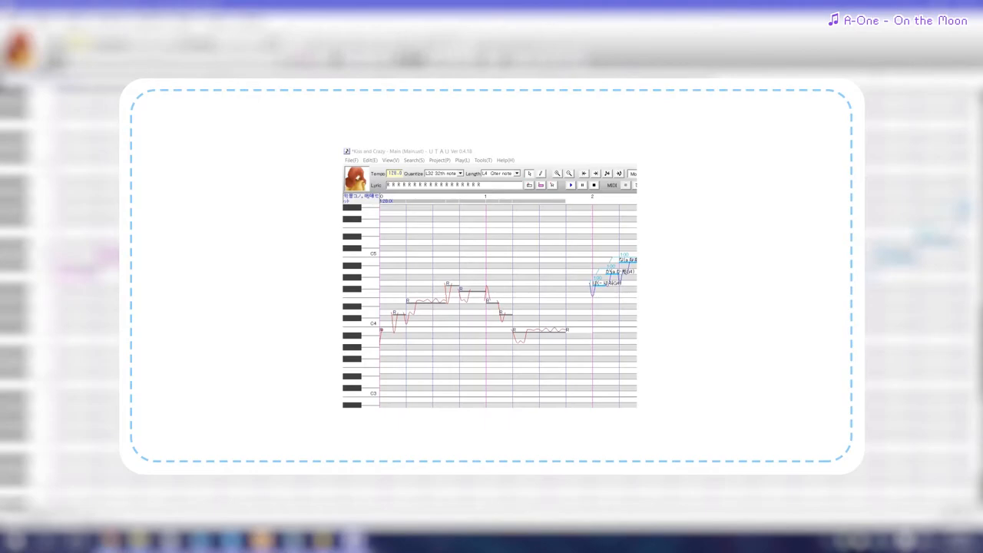
pyautogui.rightClick(371, 258)
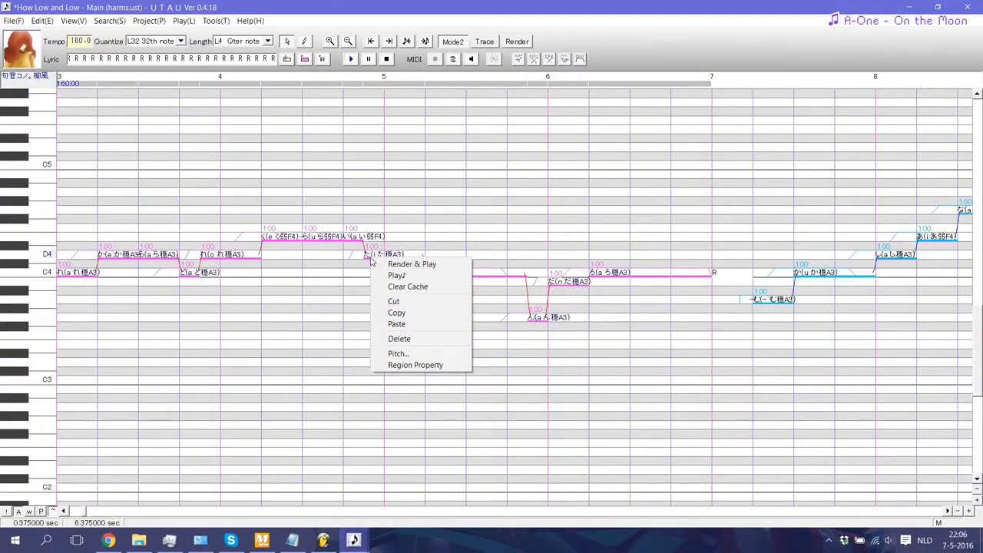
pyautogui.moveTo(396, 322)
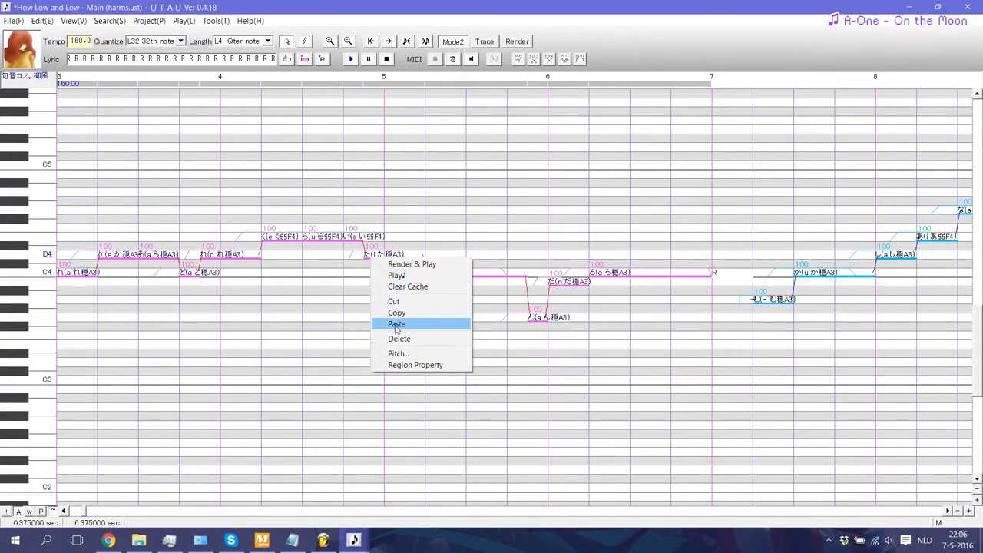
pyautogui.click(398, 353)
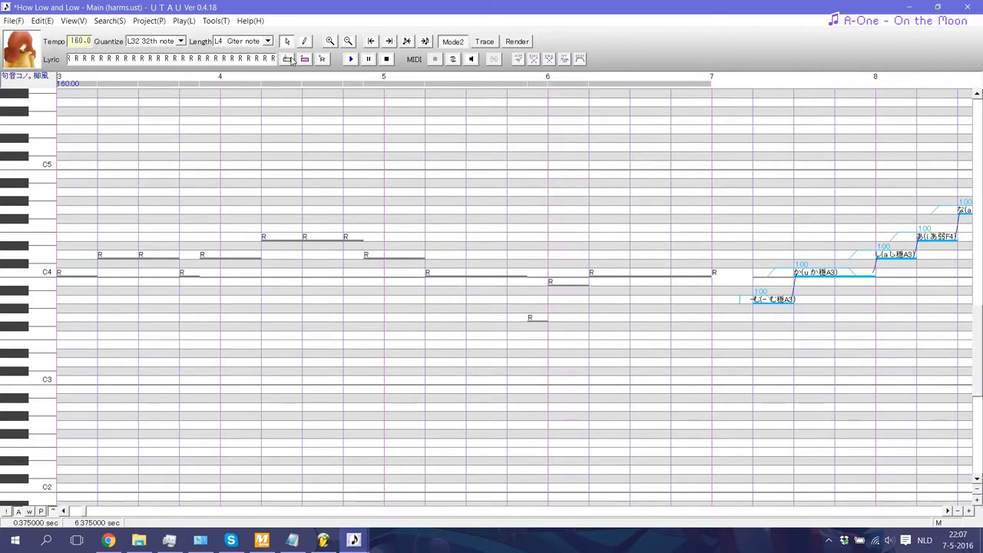
pyautogui.hscroll(3)
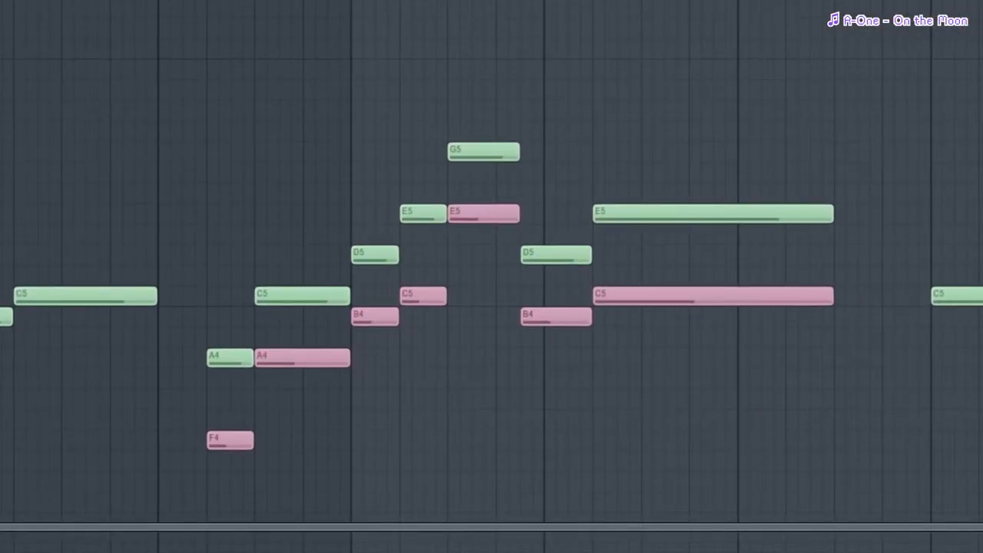
pyautogui.click(228, 398)
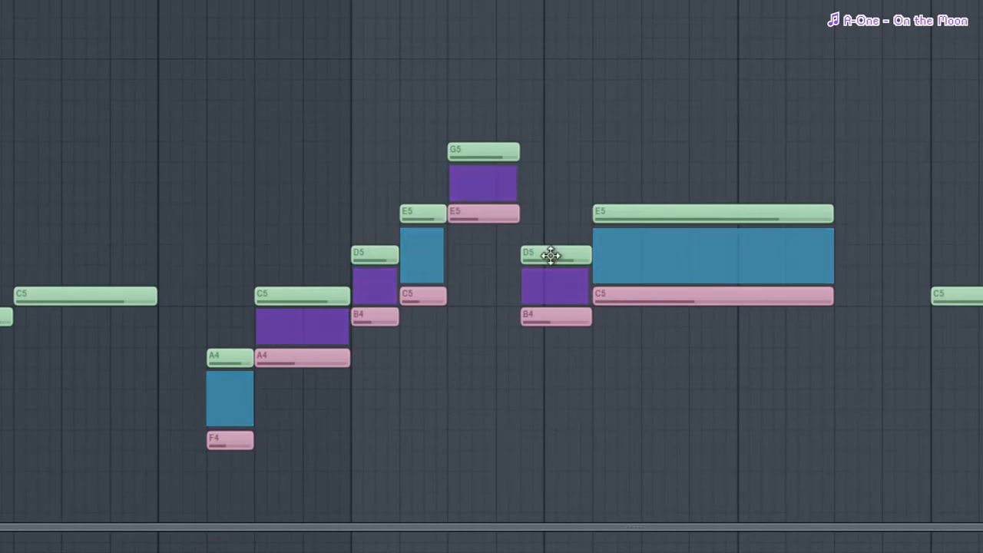
pyautogui.moveTo(448, 273)
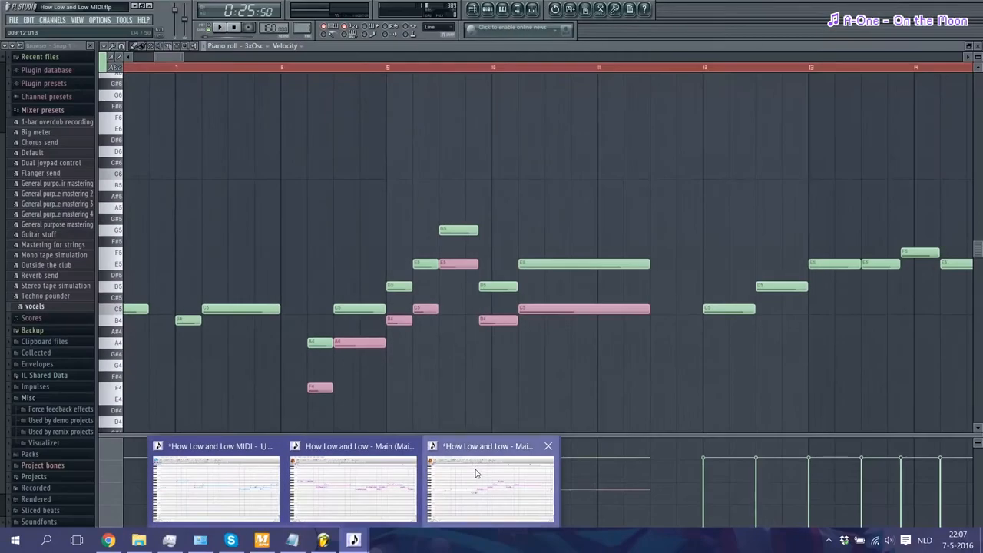
pyautogui.click(41, 22)
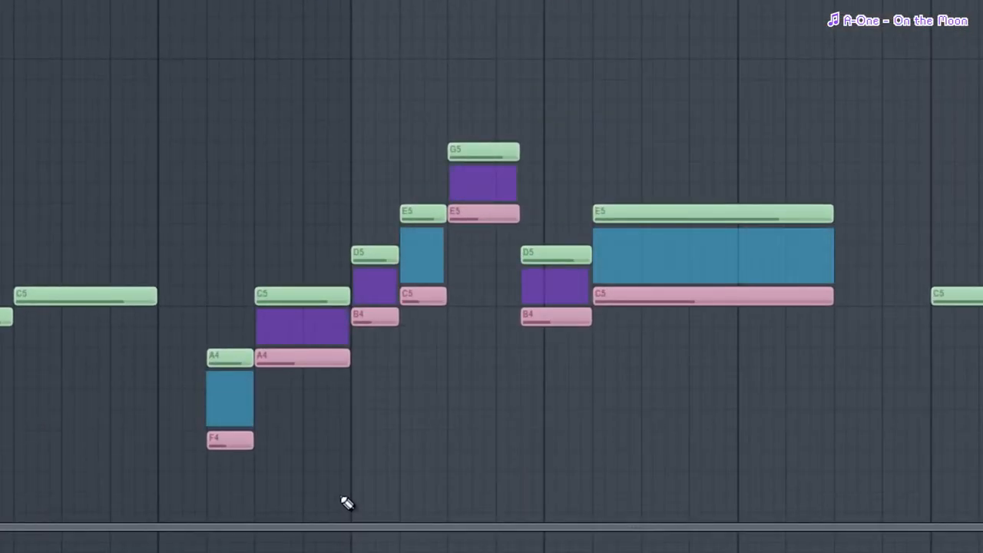
pyautogui.moveTo(357, 347)
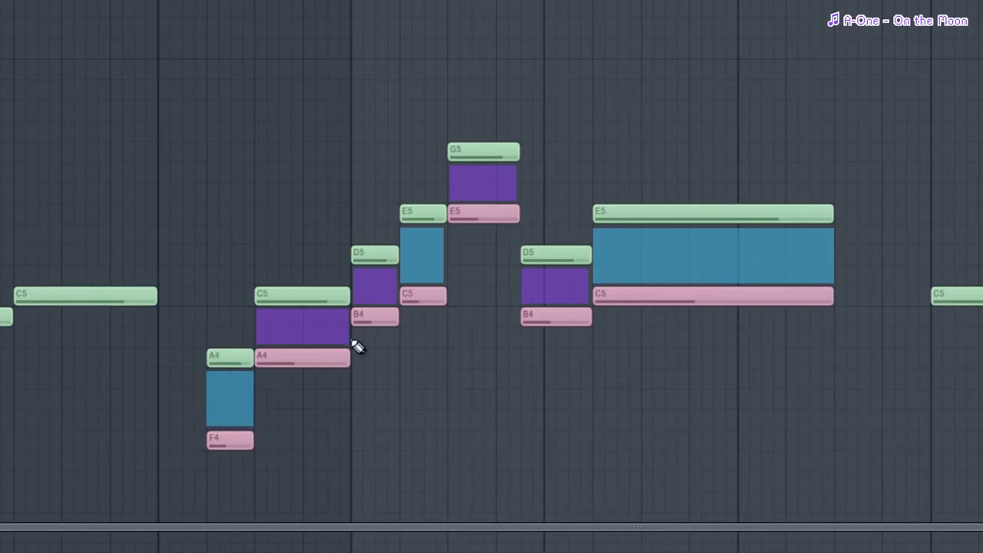
pyautogui.moveTo(648, 304)
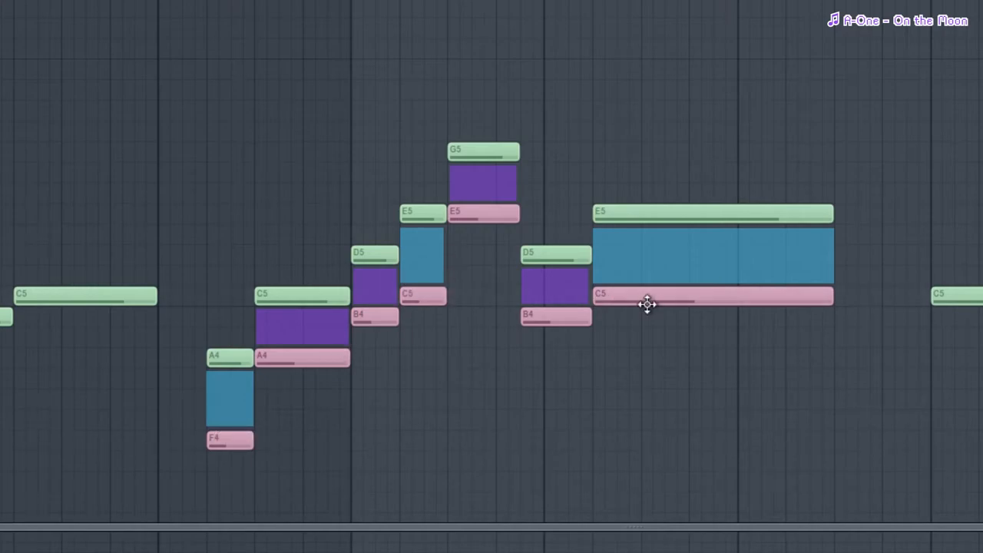